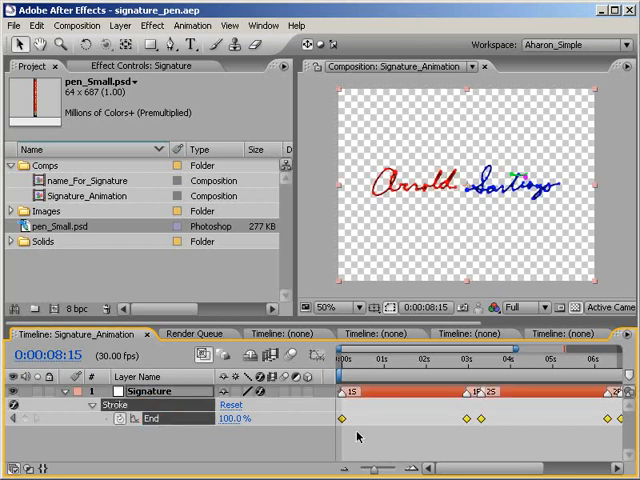
{"action": "mouse_move", "coordinate": [344, 424]}
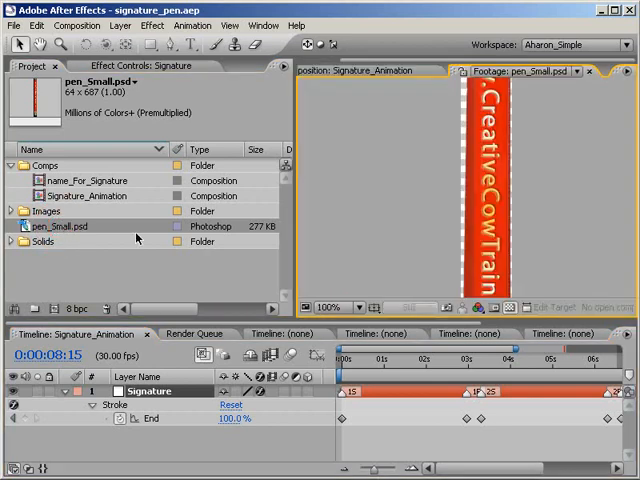
{"action": "mouse_move", "coordinate": [428, 188]}
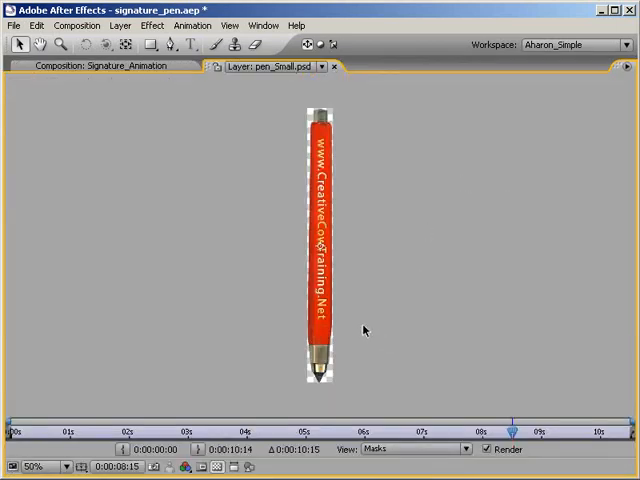
{"action": "mouse_move", "coordinate": [320, 258]}
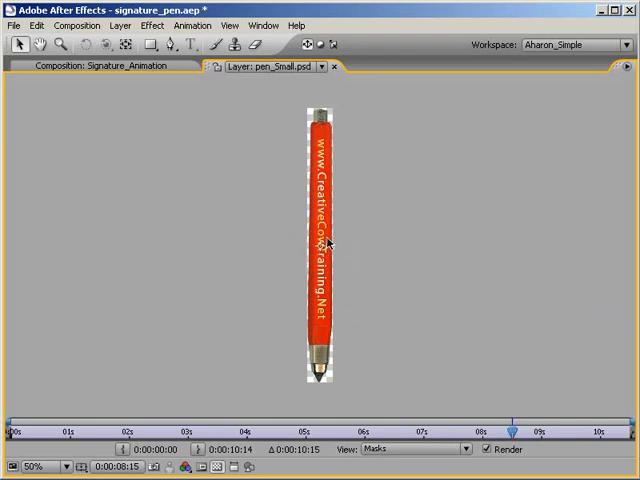
Zoom the pen layer to 200% and display its Anchor Point Path near the tip.
{"action": "left_click", "coordinate": [30, 468]}
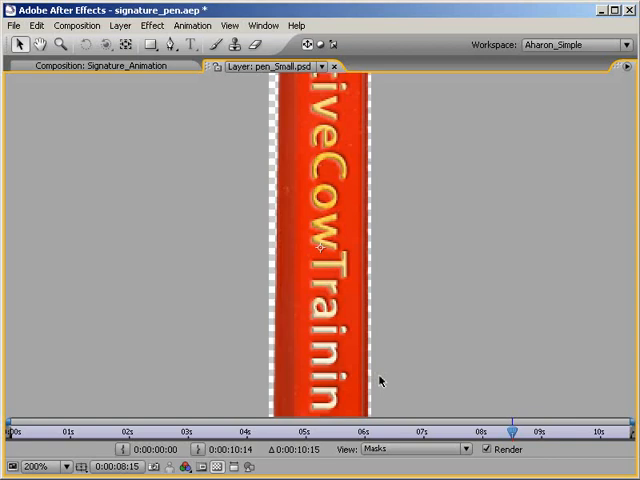
{"action": "mouse_move", "coordinate": [376, 372]}
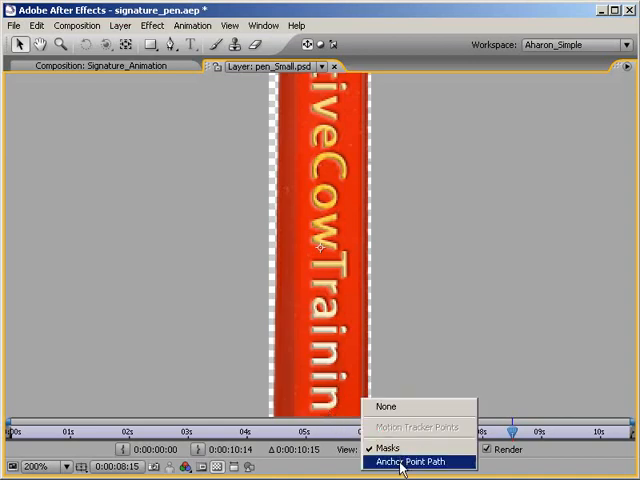
{"action": "left_click", "coordinate": [408, 460]}
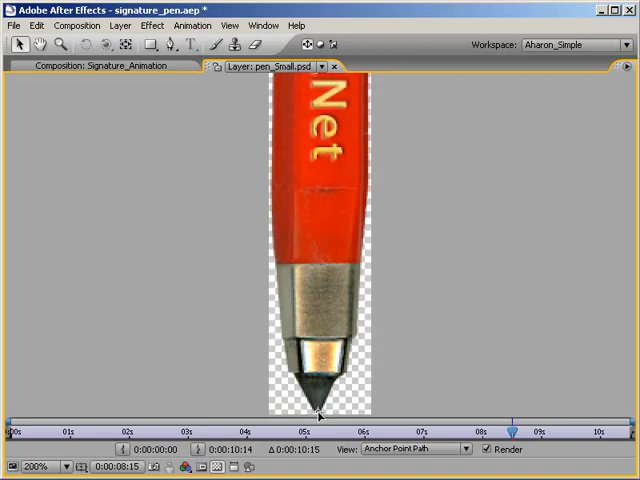
{"action": "mouse_move", "coordinate": [368, 220]}
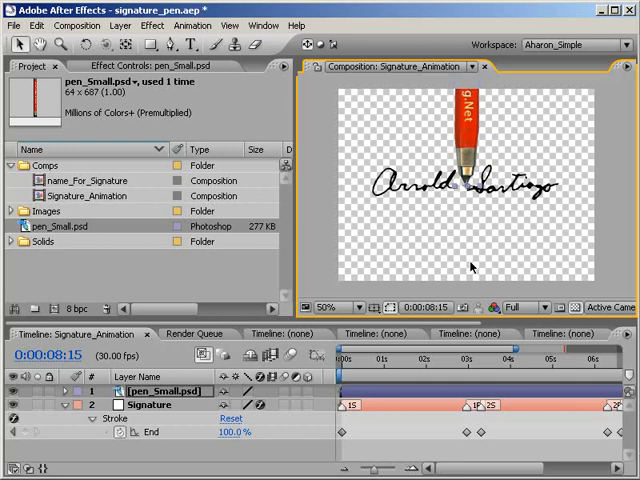
{"action": "mouse_move", "coordinate": [470, 268]}
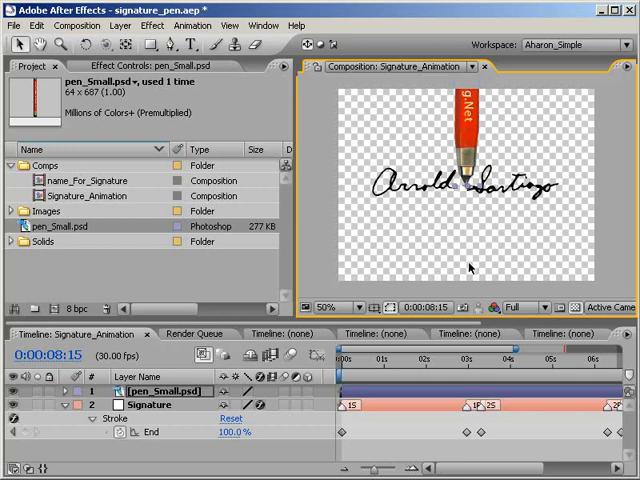
{"action": "mouse_move", "coordinate": [236, 180]}
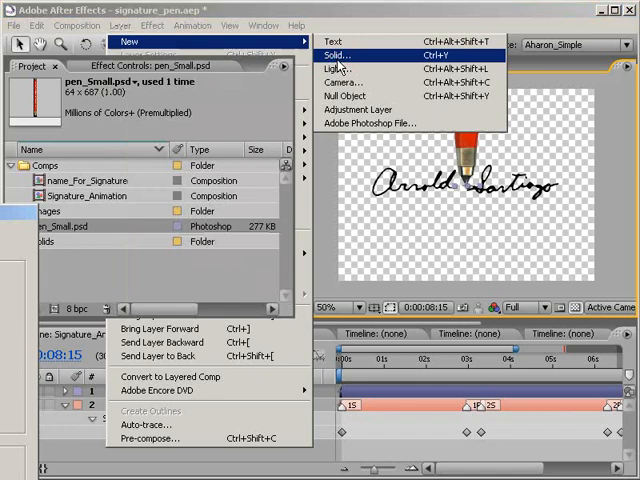
Create a white solid sized to the composition via Make Comp Size.
{"action": "left_click", "coordinate": [336, 54]}
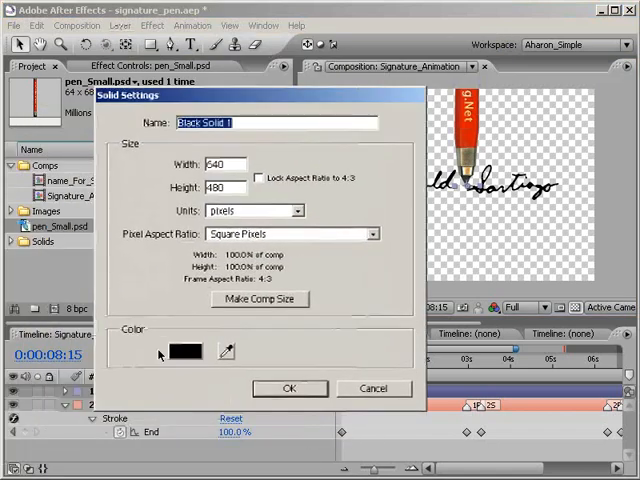
{"action": "left_click", "coordinate": [184, 350]}
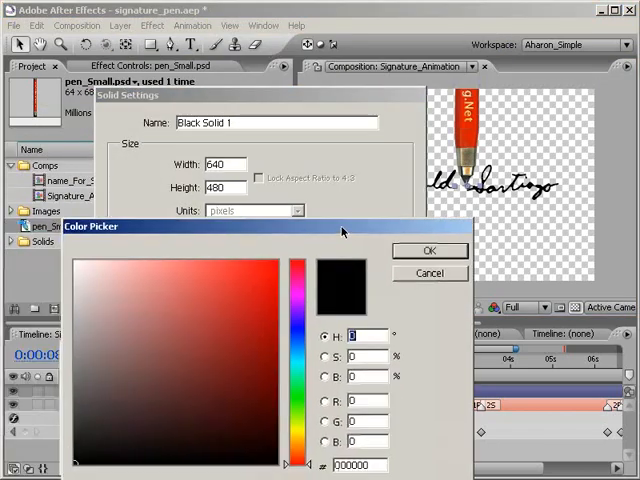
{"action": "left_click", "coordinate": [428, 250]}
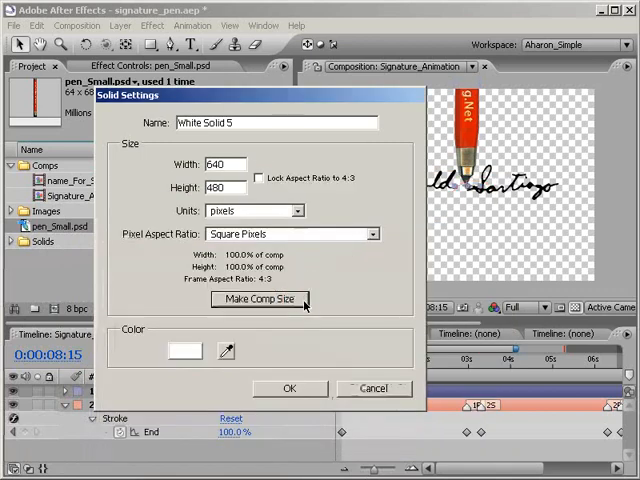
{"action": "mouse_move", "coordinate": [308, 312]}
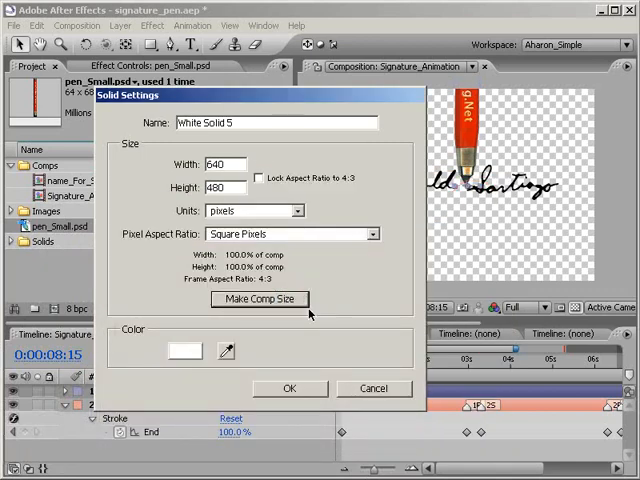
{"action": "mouse_move", "coordinate": [308, 316]}
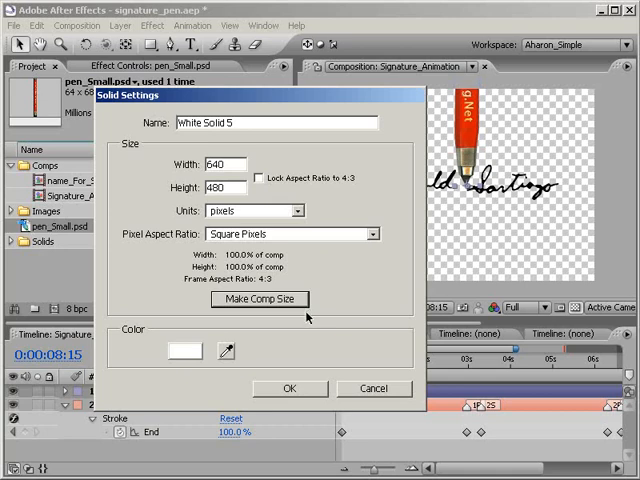
{"action": "mouse_move", "coordinate": [298, 348]}
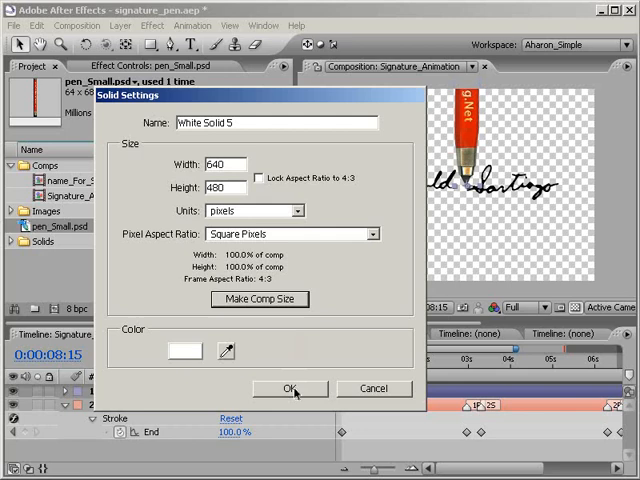
{"action": "left_click", "coordinate": [290, 388]}
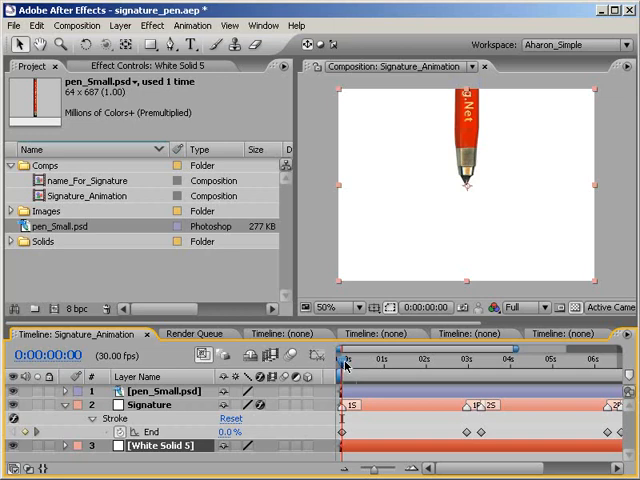
{"action": "mouse_move", "coordinate": [180, 430]}
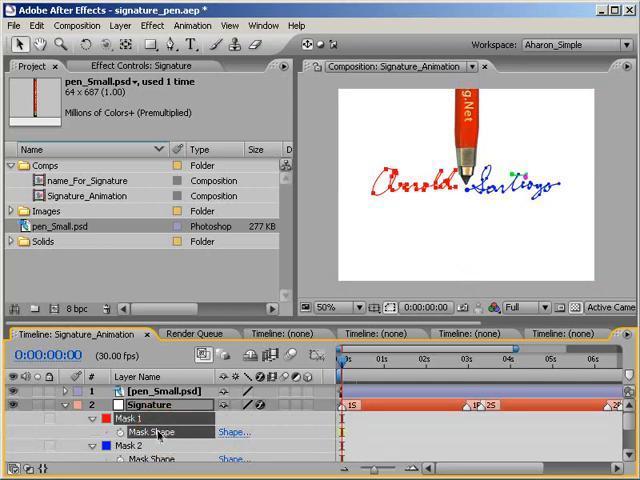
Paste the Signature mask path into pen_Small.psd Position and spread the keyframes along the timeline.
{"action": "left_click", "coordinate": [40, 24]}
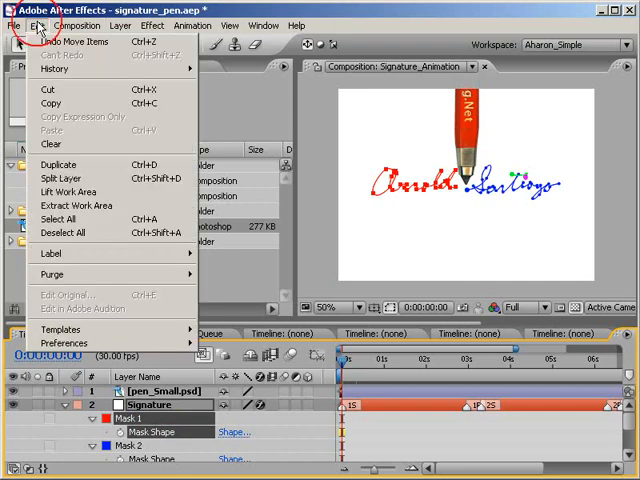
{"action": "left_click", "coordinate": [42, 26]}
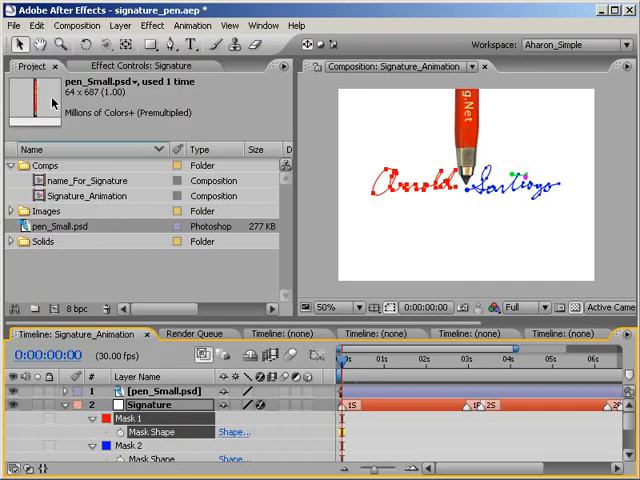
{"action": "left_click", "coordinate": [160, 394]}
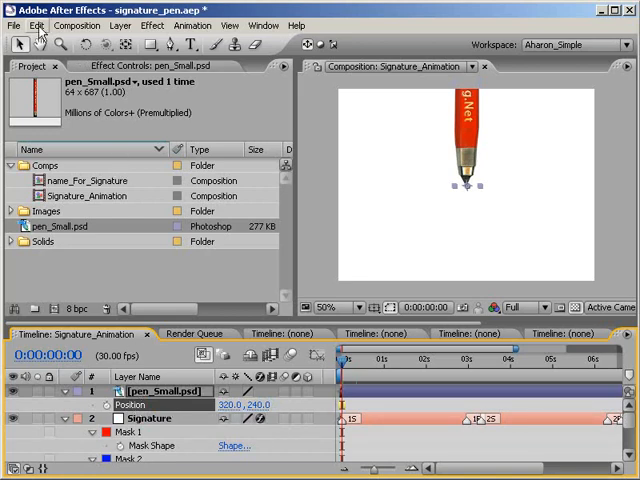
{"action": "left_click", "coordinate": [38, 24]}
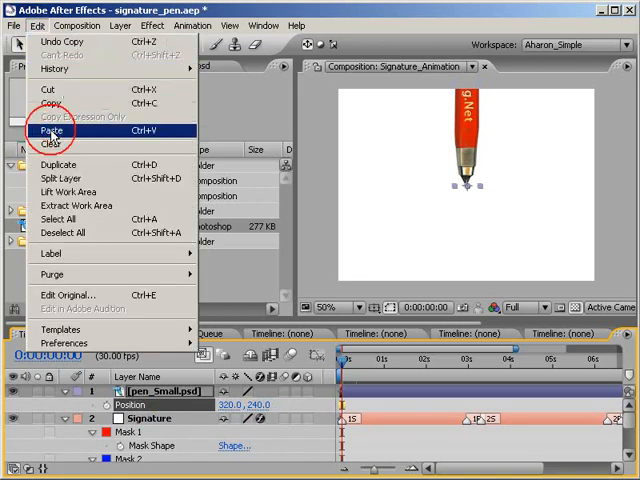
{"action": "left_click", "coordinate": [48, 132]}
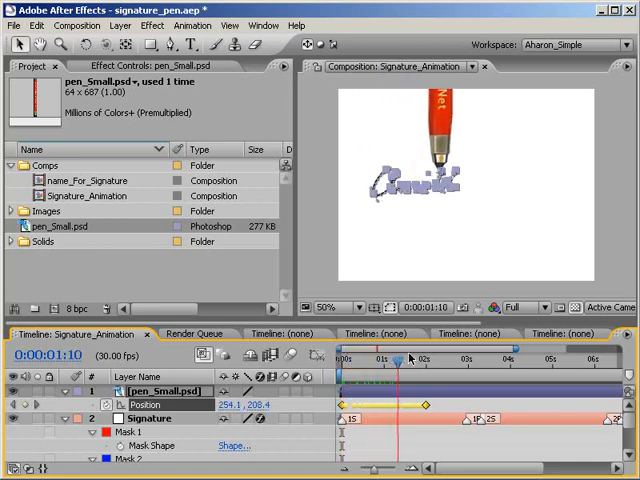
{"action": "left_click_drag", "start_coordinate": [396, 370], "coordinate": [430, 370]}
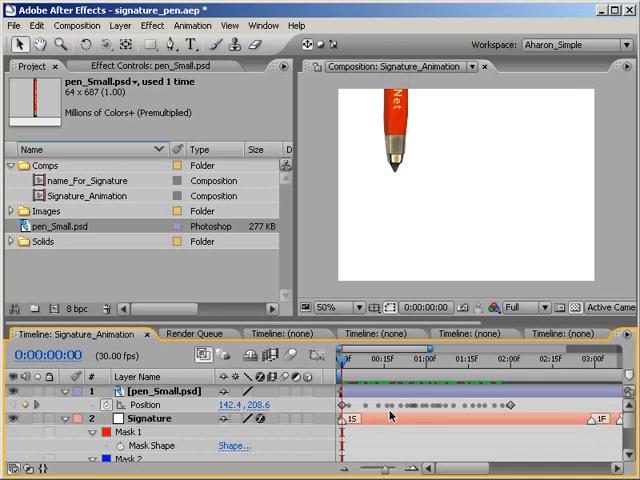
{"action": "mouse_move", "coordinate": [392, 410]}
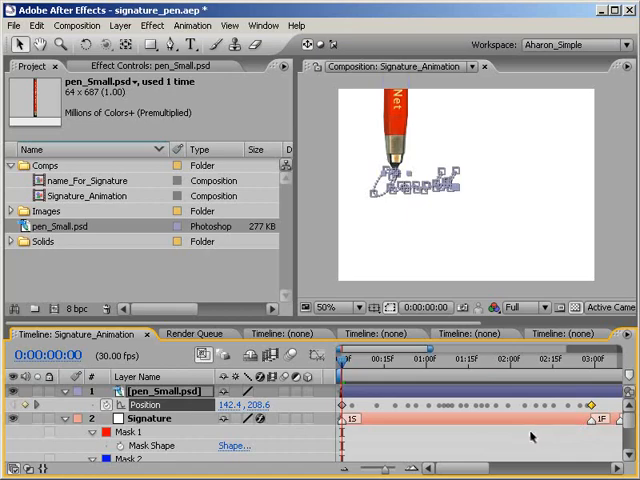
{"action": "mouse_move", "coordinate": [532, 436]}
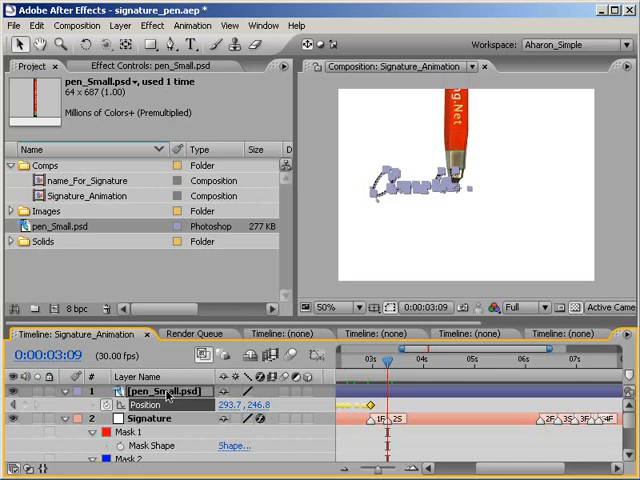
{"action": "left_click", "coordinate": [36, 24]}
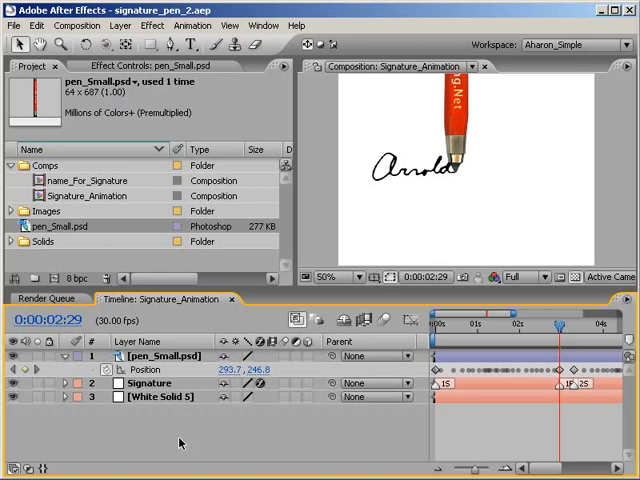
{"action": "mouse_move", "coordinate": [308, 404]}
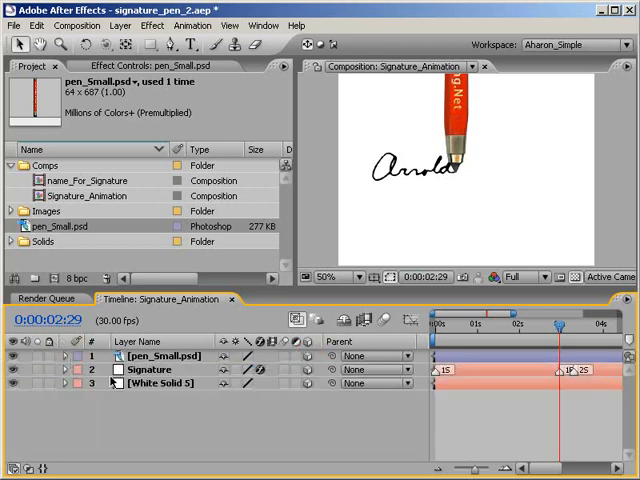
Add Camera 1 with the 50mm preset to the composition.
{"action": "left_click", "coordinate": [124, 24]}
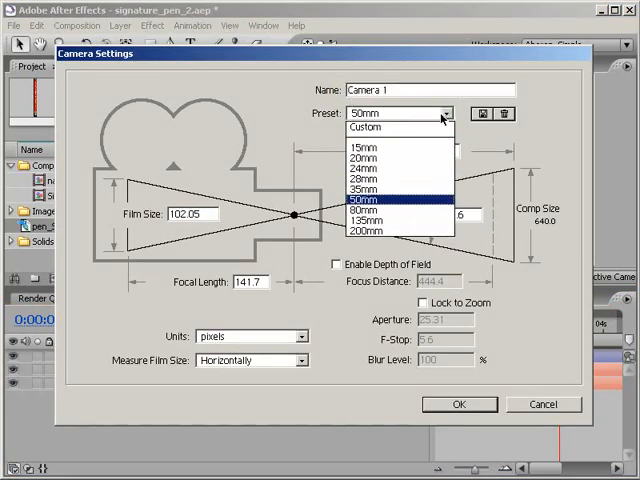
{"action": "mouse_move", "coordinate": [400, 200]}
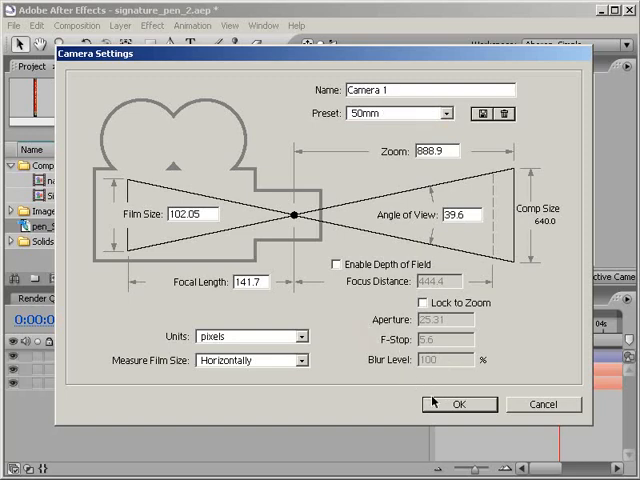
{"action": "left_click", "coordinate": [468, 404]}
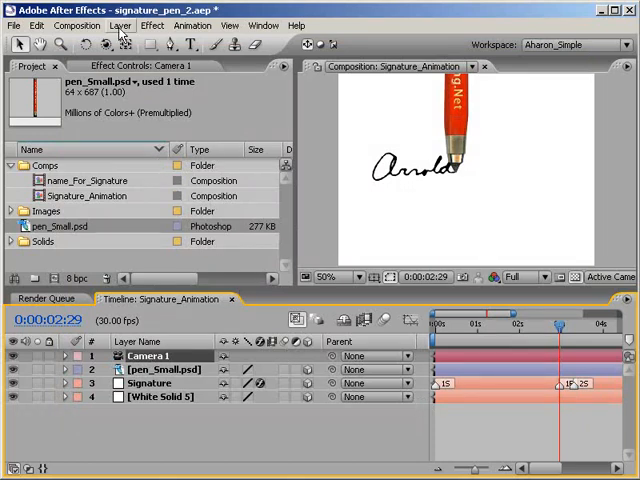
Create Null 1 and set its X rotation to -90.
{"action": "left_click", "coordinate": [120, 24]}
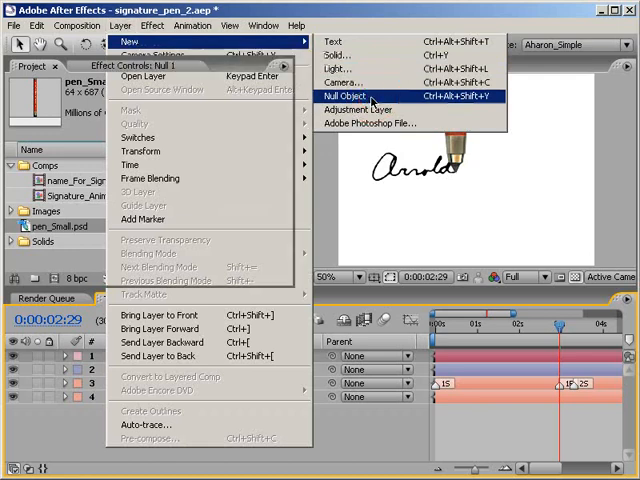
{"action": "left_click", "coordinate": [352, 96]}
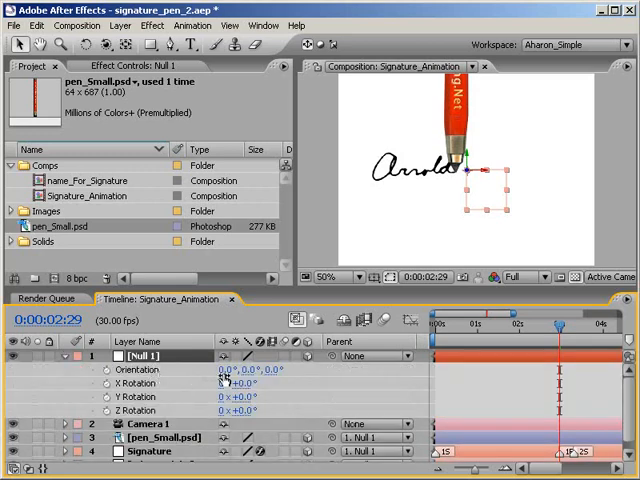
{"action": "left_click", "coordinate": [224, 368]}
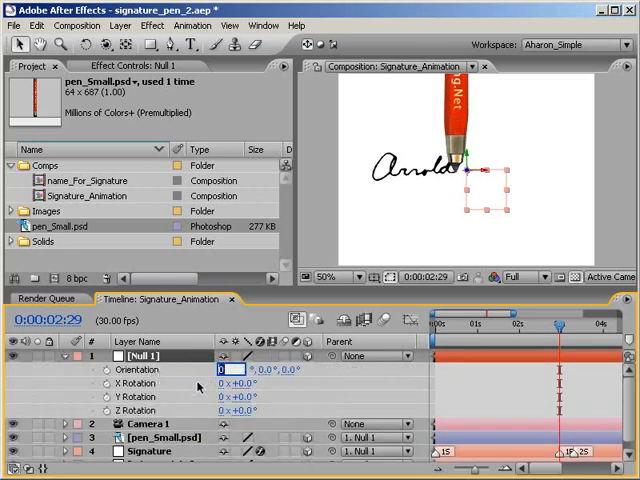
{"action": "type", "text": "-90"}
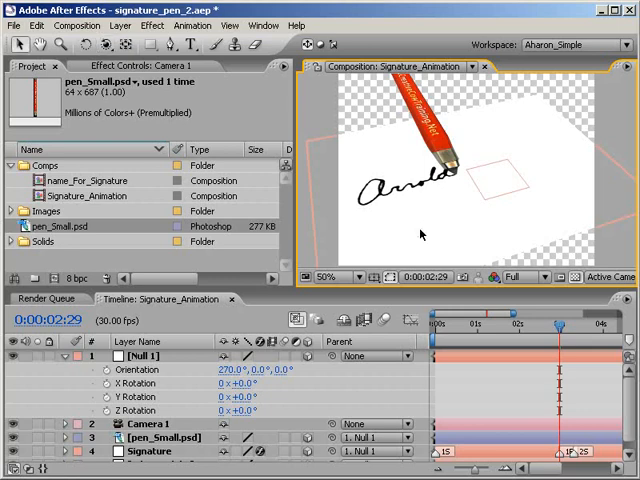
{"action": "mouse_move", "coordinate": [408, 232]}
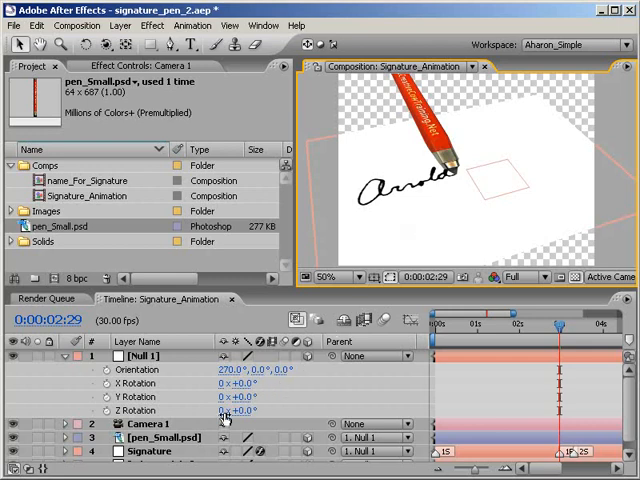
Select the pen layer after parenting it and Signature to Null 1.
{"action": "left_click", "coordinate": [152, 444]}
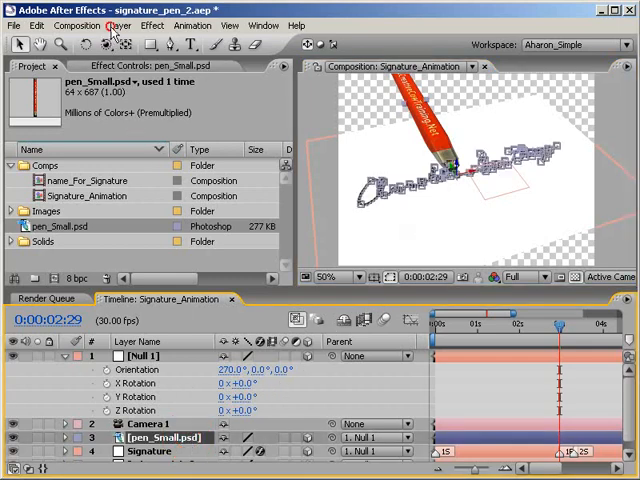
{"action": "left_click", "coordinate": [120, 24]}
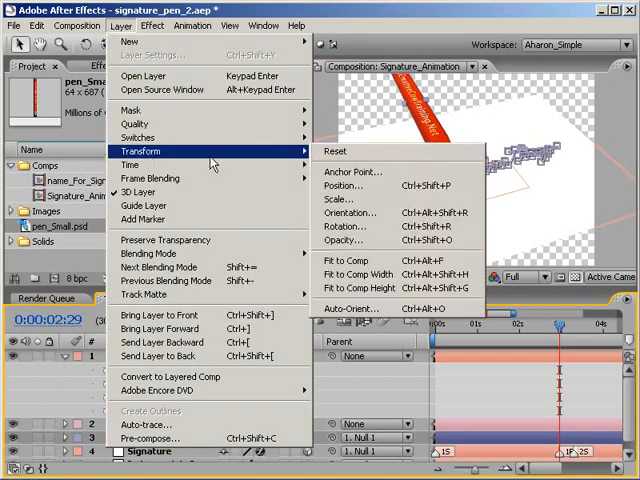
Set the pen layer's Auto-Orient to Orient Towards Camera.
{"action": "left_click", "coordinate": [348, 308]}
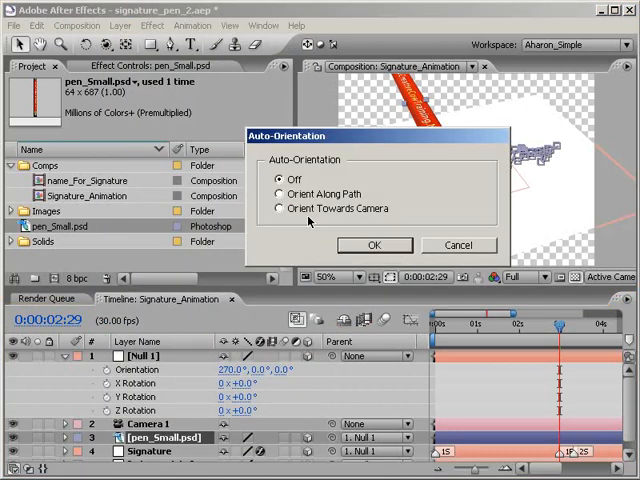
{"action": "left_click", "coordinate": [278, 208]}
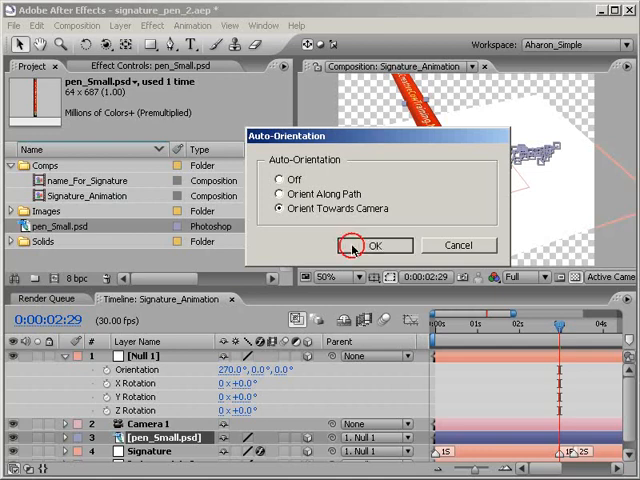
{"action": "left_click", "coordinate": [374, 244]}
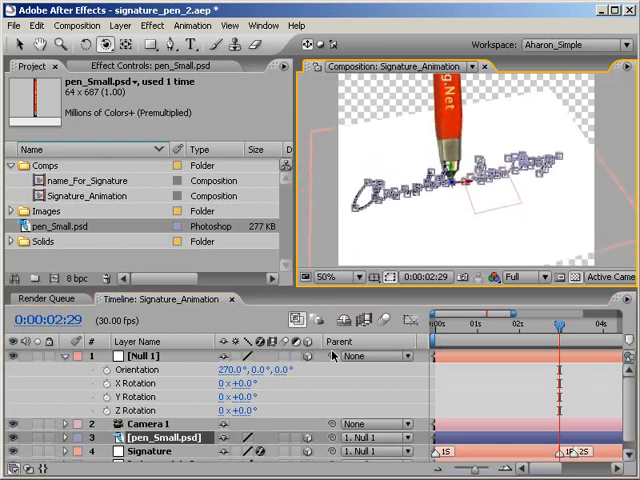
{"action": "mouse_move", "coordinate": [372, 120]}
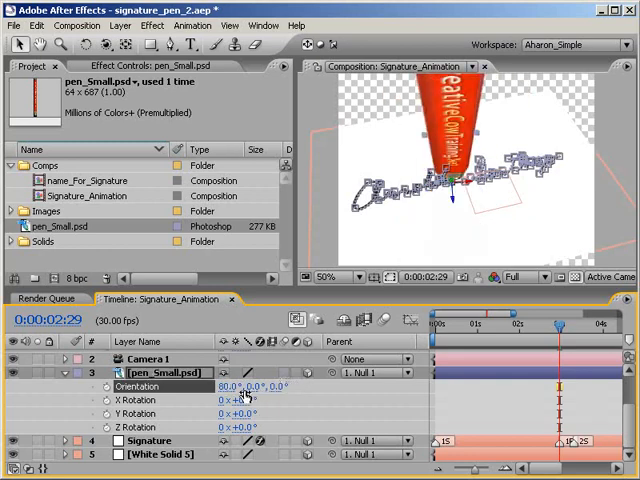
Adjust pen_Small.psd Orientation to 0°, 0°, 0° so it stands upright.
{"action": "left_click_drag", "start_coordinate": [264, 388], "coordinate": [264, 408]}
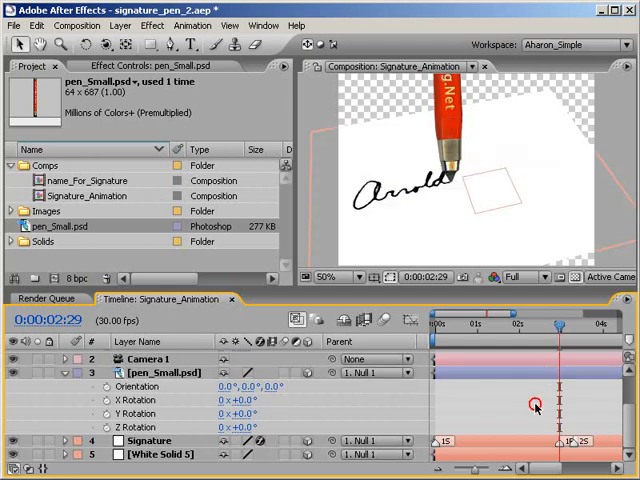
{"action": "left_click_drag", "start_coordinate": [556, 328], "coordinate": [584, 328]}
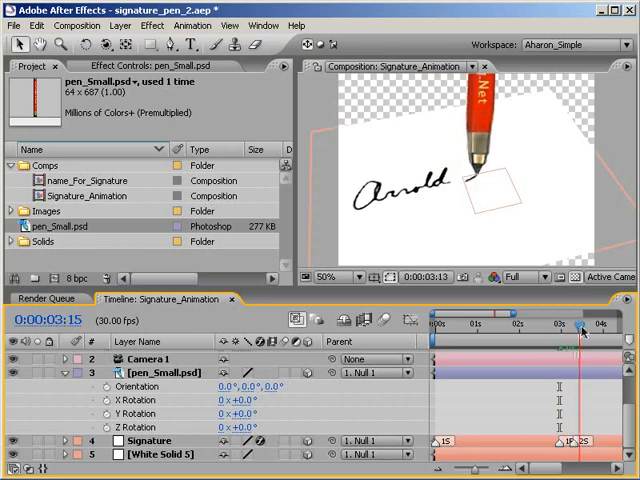
{"action": "left_click_drag", "start_coordinate": [580, 328], "coordinate": [568, 328]}
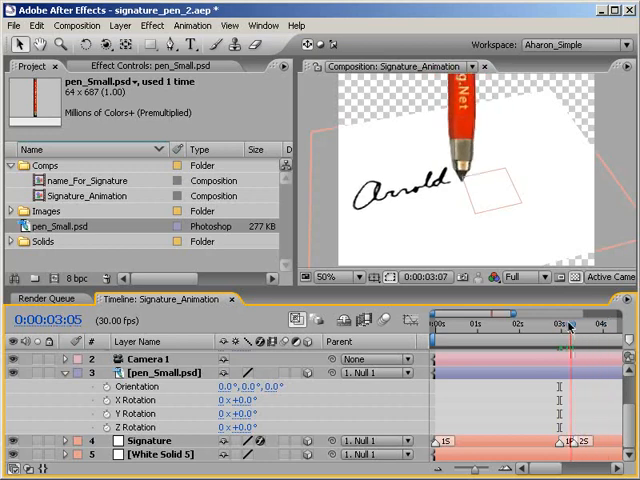
{"action": "left_click_drag", "start_coordinate": [570, 324], "coordinate": [558, 324]}
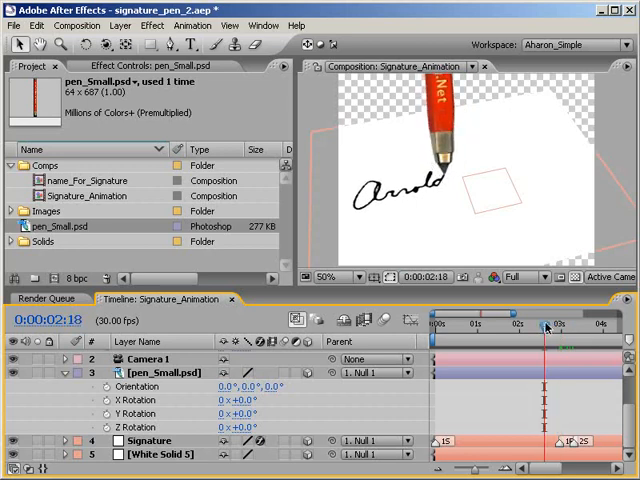
{"action": "left_click_drag", "start_coordinate": [542, 328], "coordinate": [564, 328]}
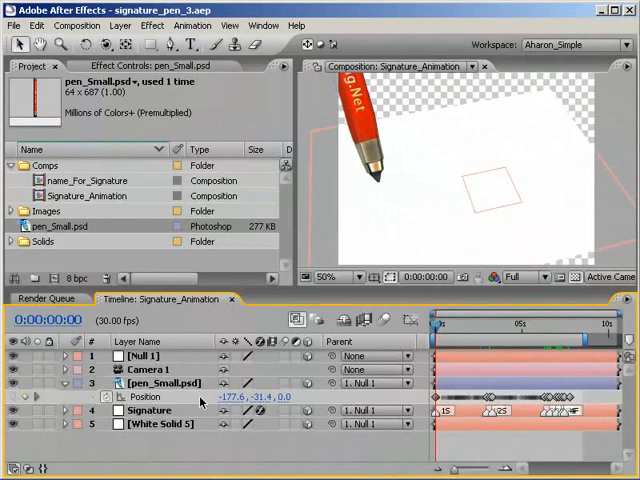
{"action": "left_click", "coordinate": [156, 424]}
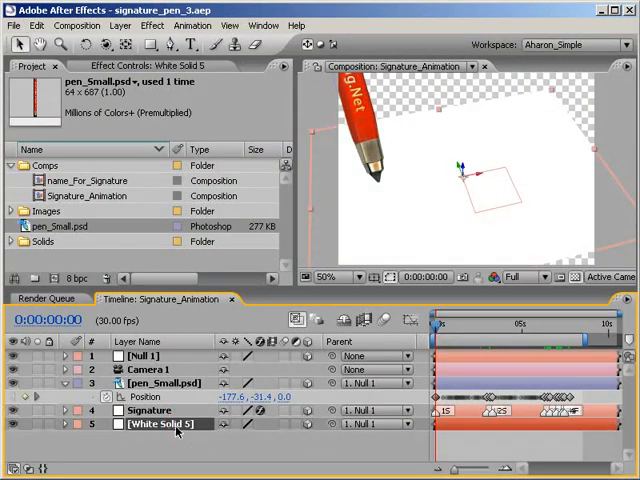